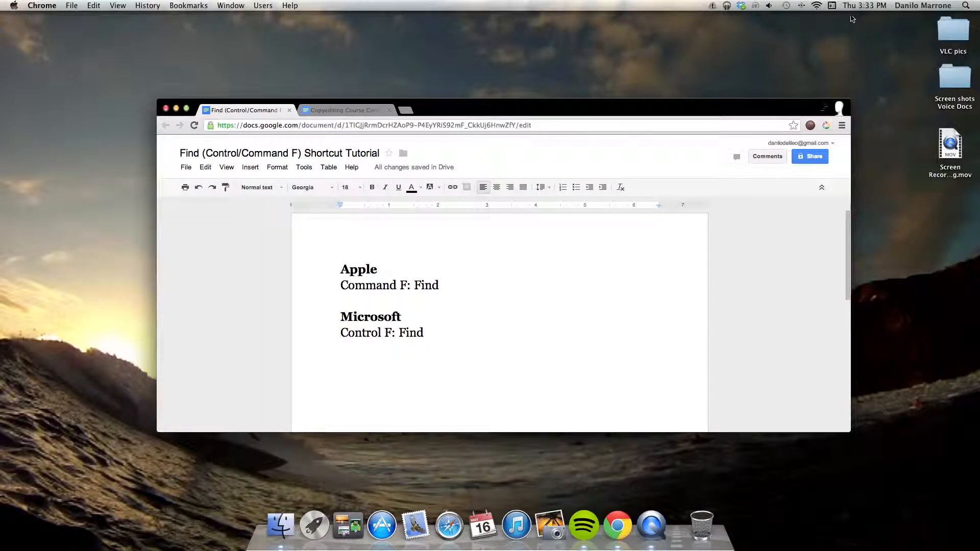
Show the macOS Keyboard Viewer from the menu bar input menu
click(833, 5)
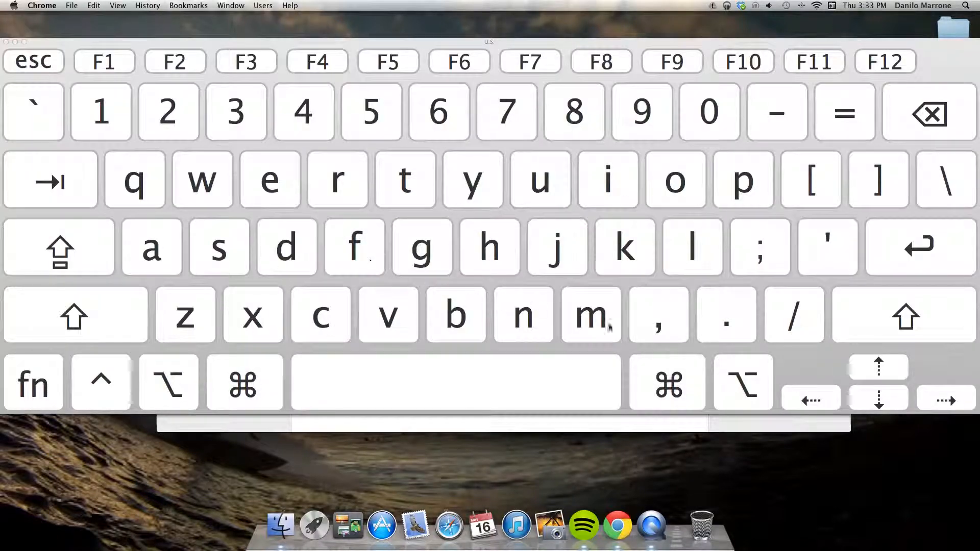
Enter 'ff' via the on-screen keyboard, then hide the Keyboard Viewer
click(667, 384)
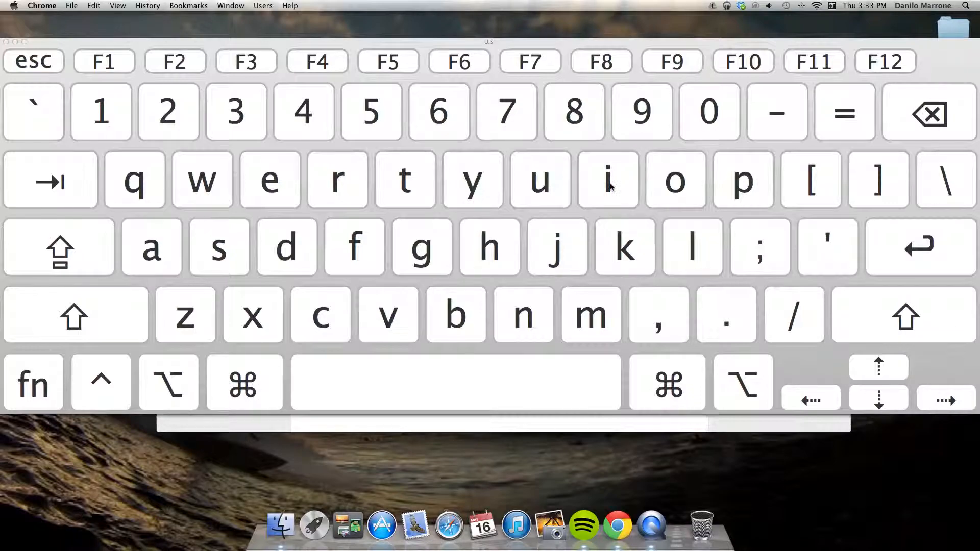
click(830, 5)
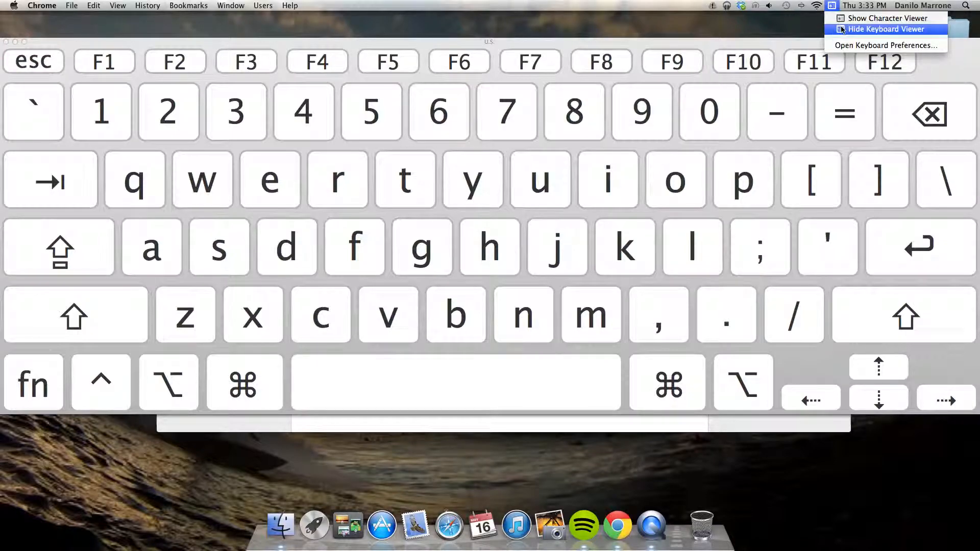
click(884, 29)
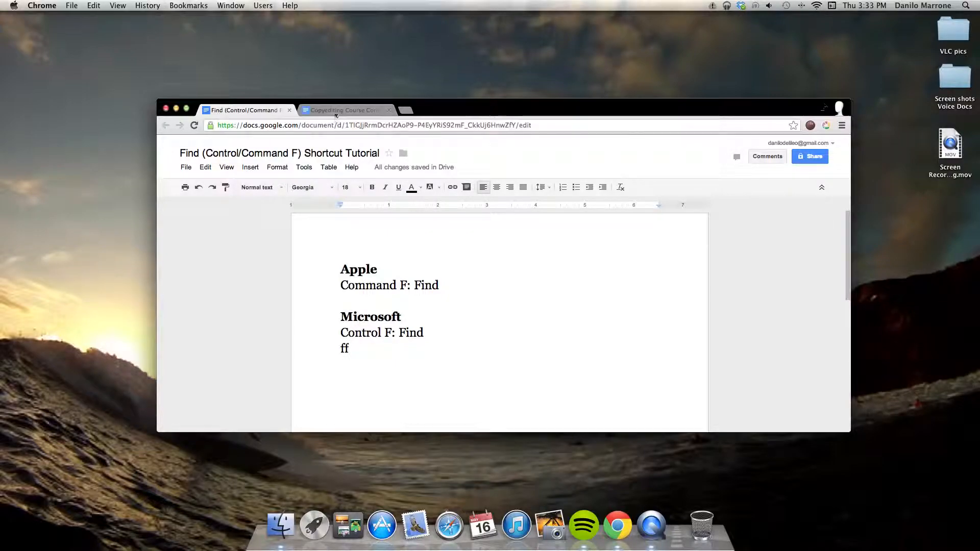
Open the Copyediting Course Complete Lessons 1-12 tab with the Find in document bar
click(344, 111)
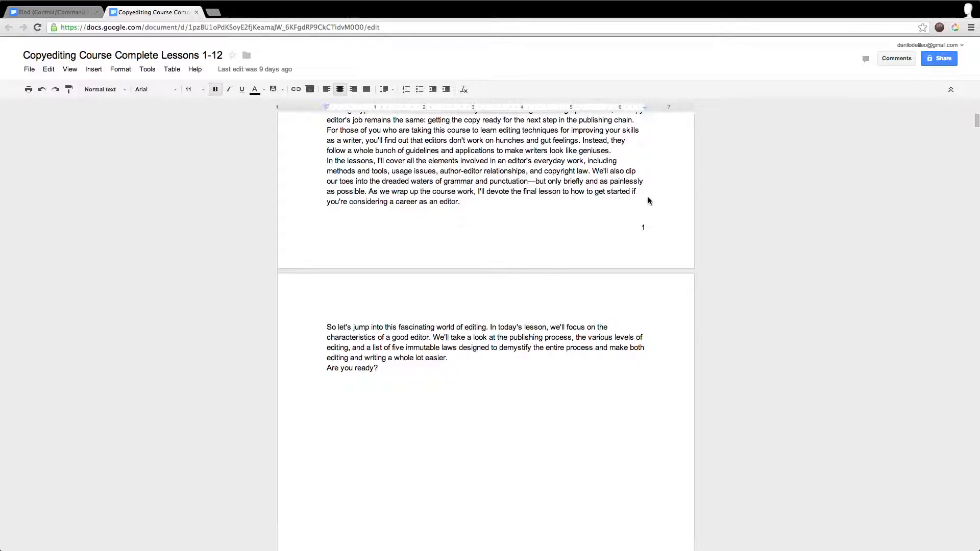
key(ctrl+f)
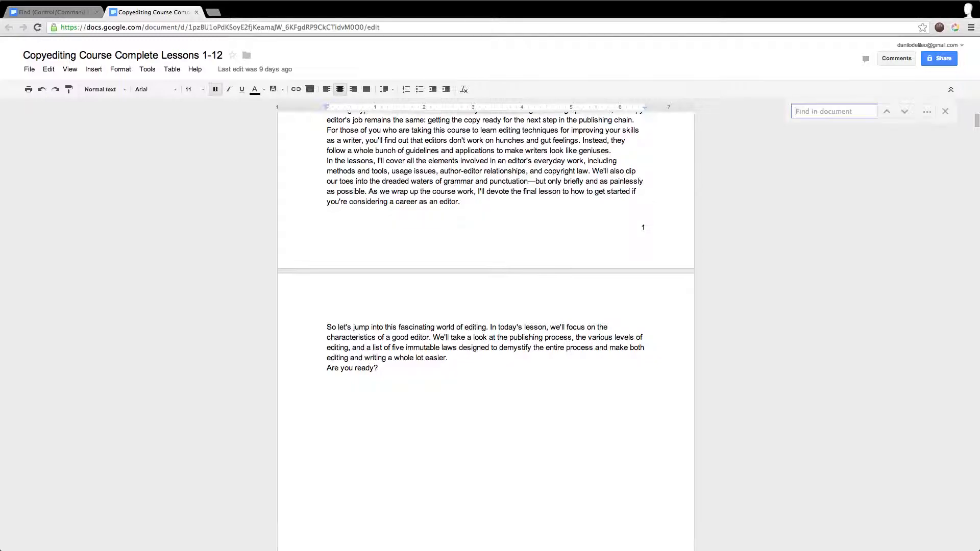
mouse_move(841, 176)
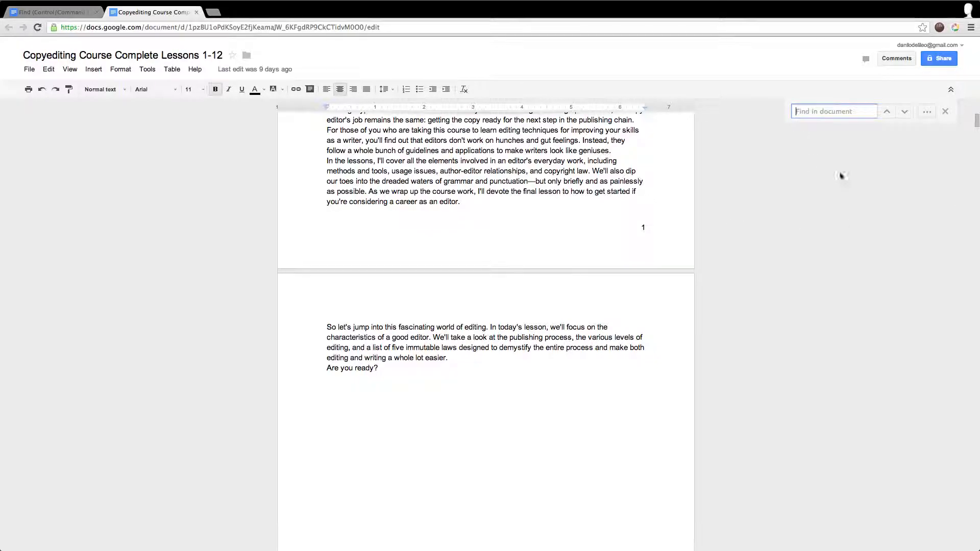
mouse_move(849, 230)
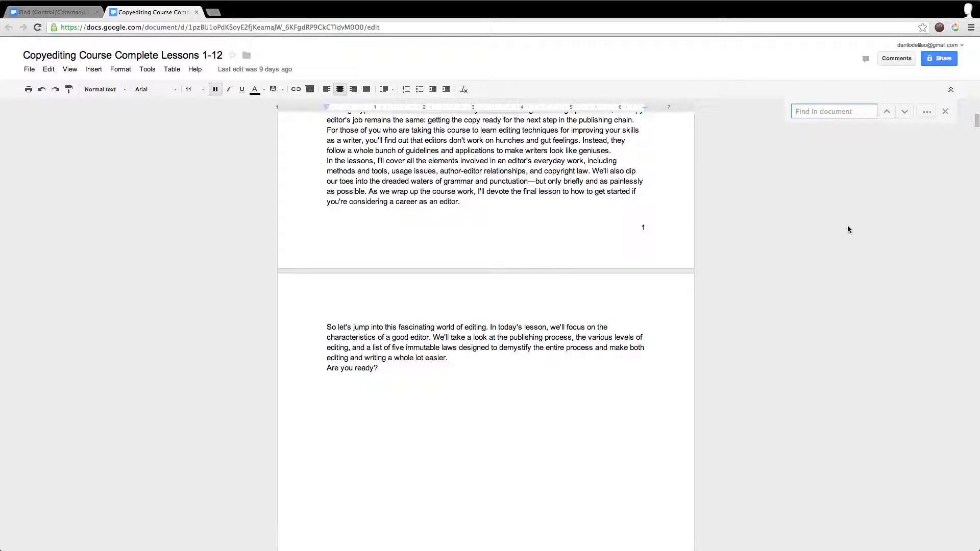
Search 'proportional font' and scroll to the three highlighted matches on page 54
text(p)
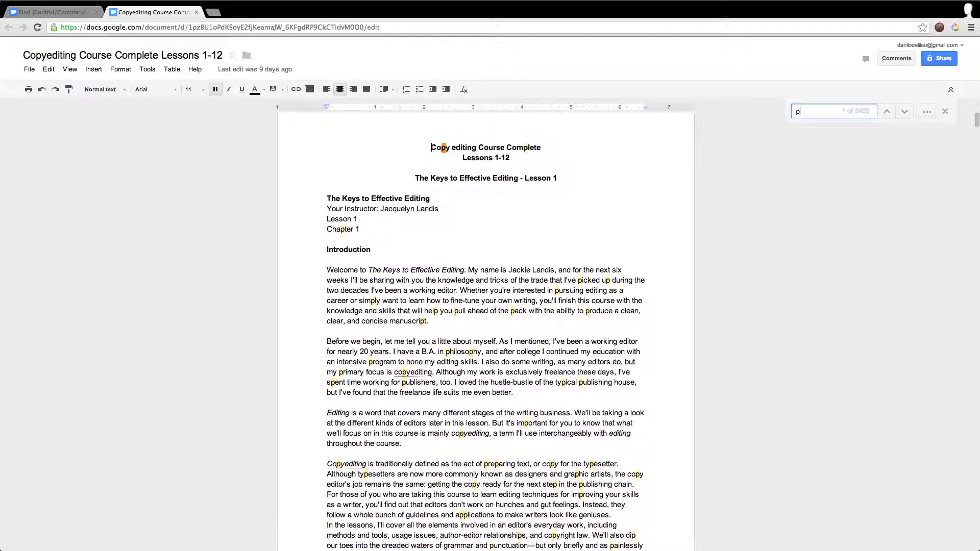
text(roportional font)
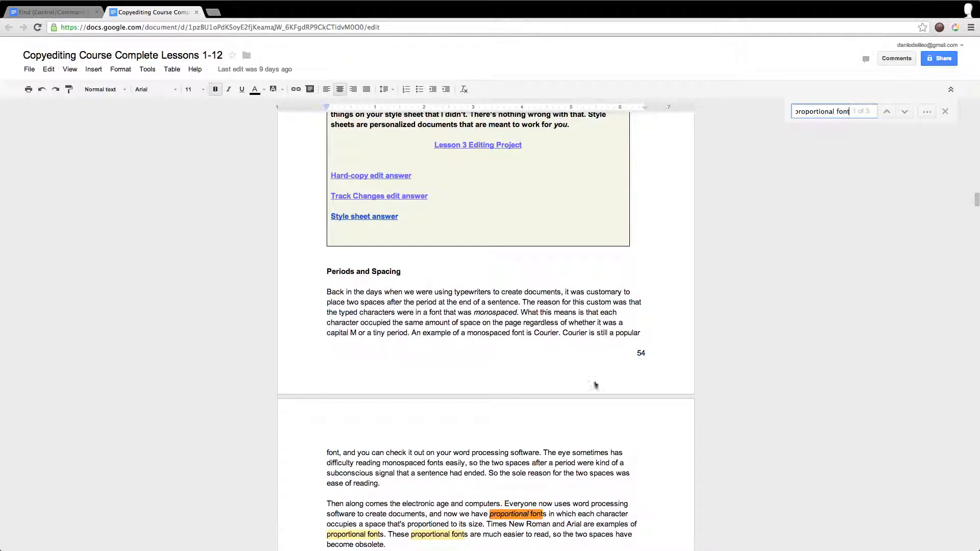
scroll(down, 3)
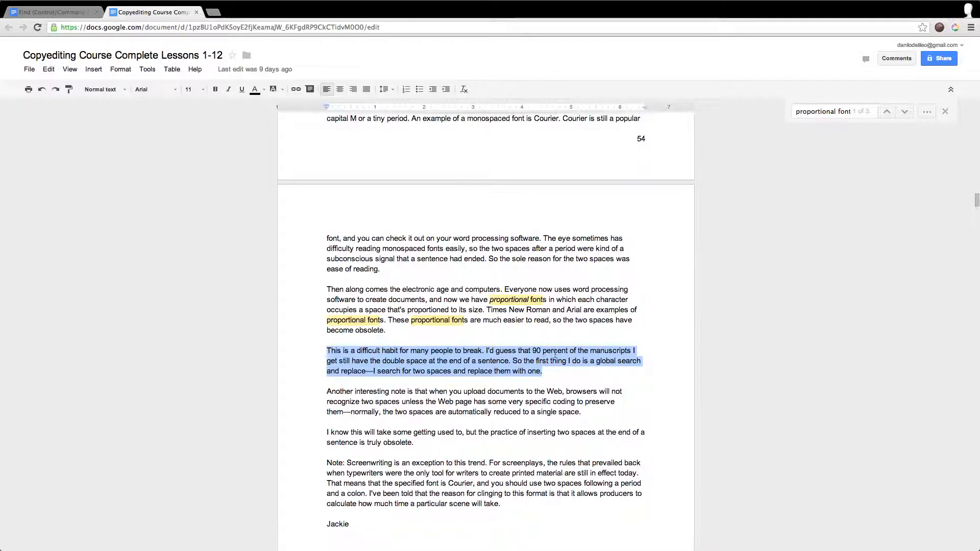
click(543, 351)
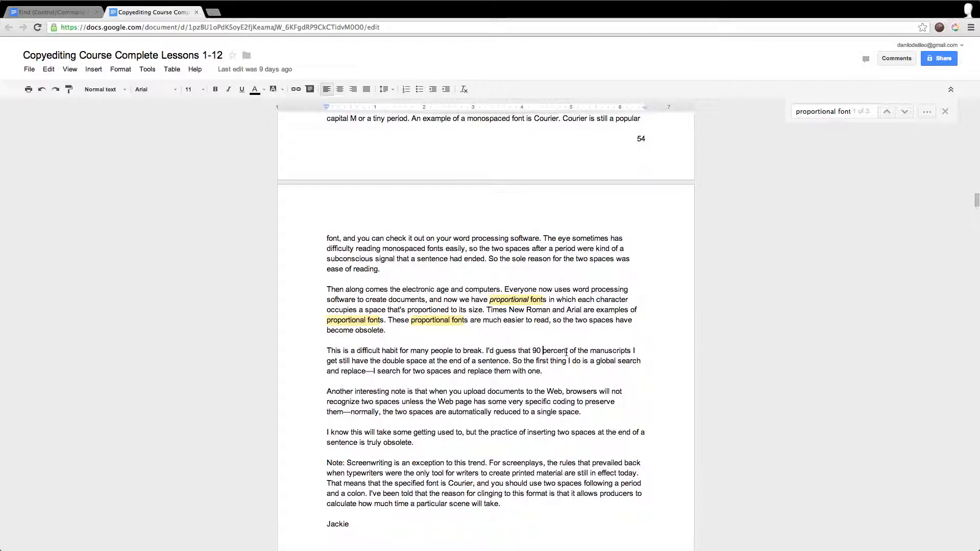